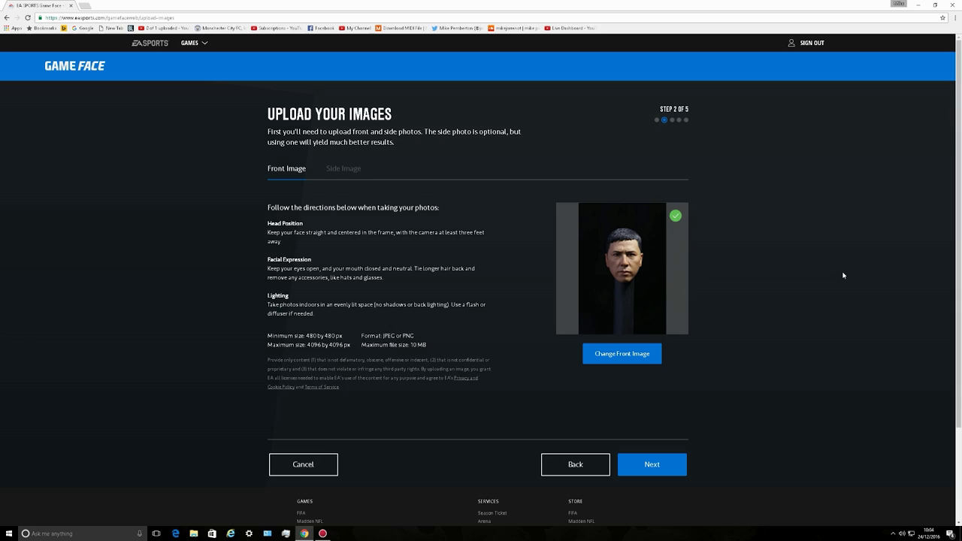
mouse_move(617, 272)
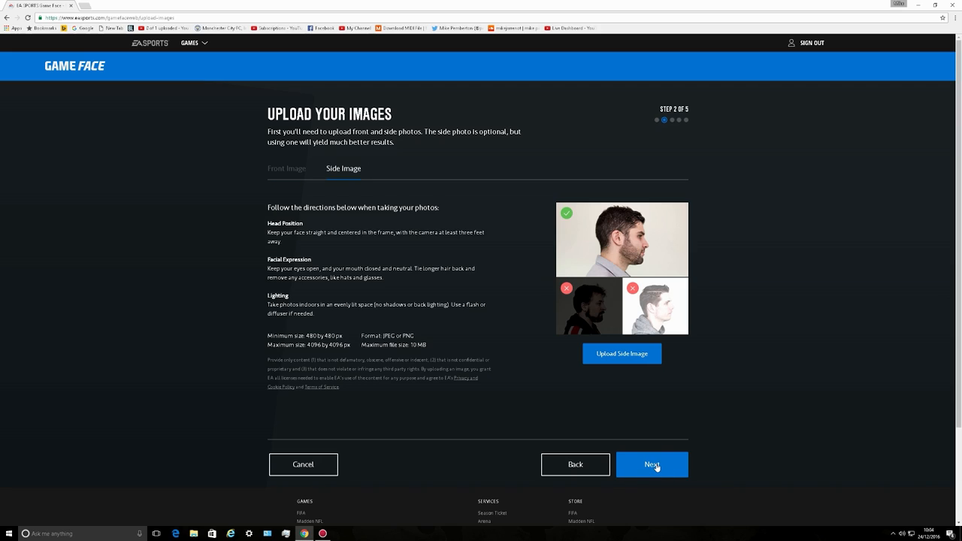
Continue from the uploaded front and side photos to the Adjust Your Images step
left_click(653, 465)
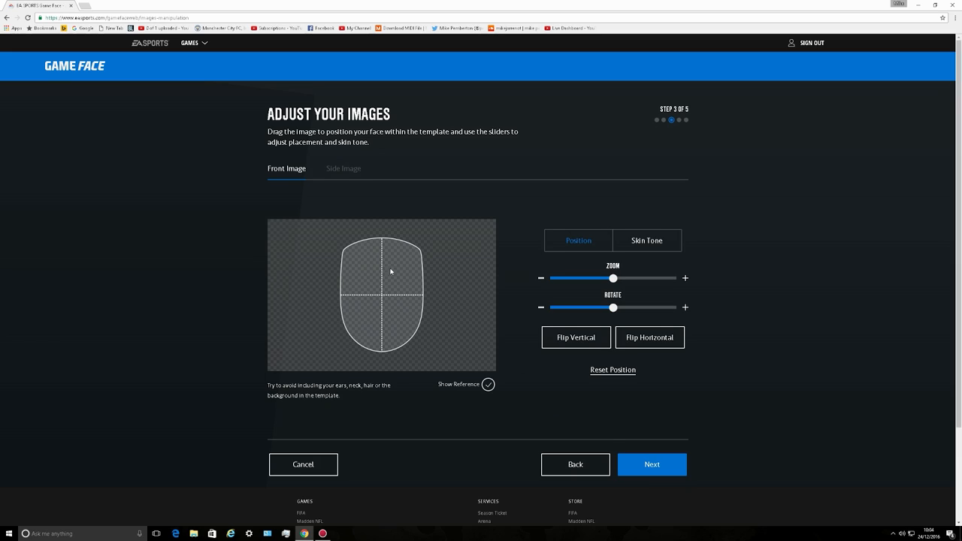
mouse_move(384, 328)
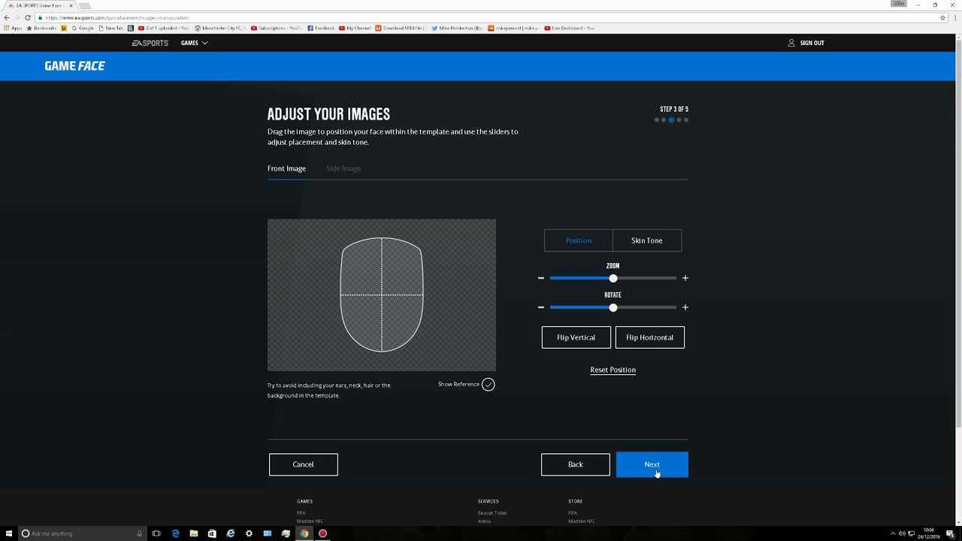
Go to facial markers, return to Adjust Your Images, and lower the front photo's zoom
left_click(652, 464)
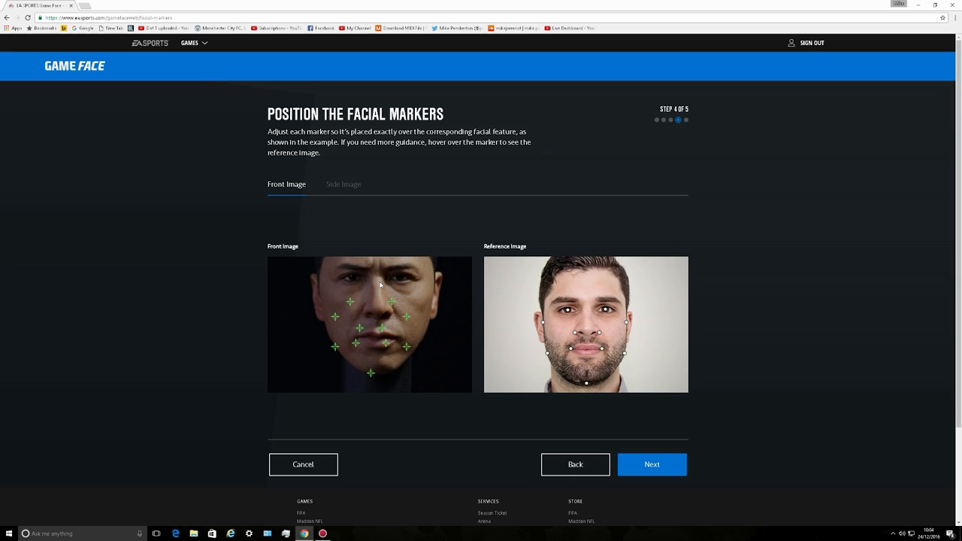
mouse_move(421, 322)
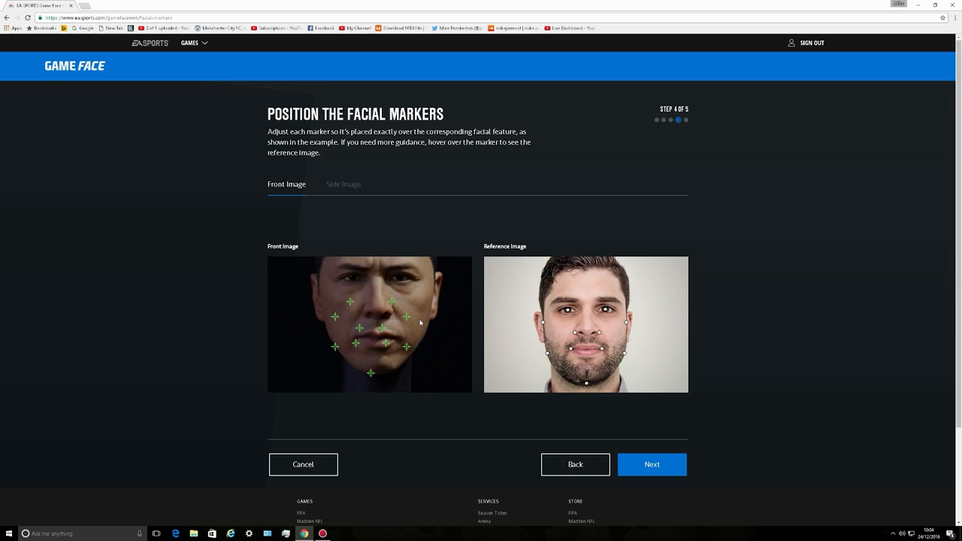
mouse_move(379, 292)
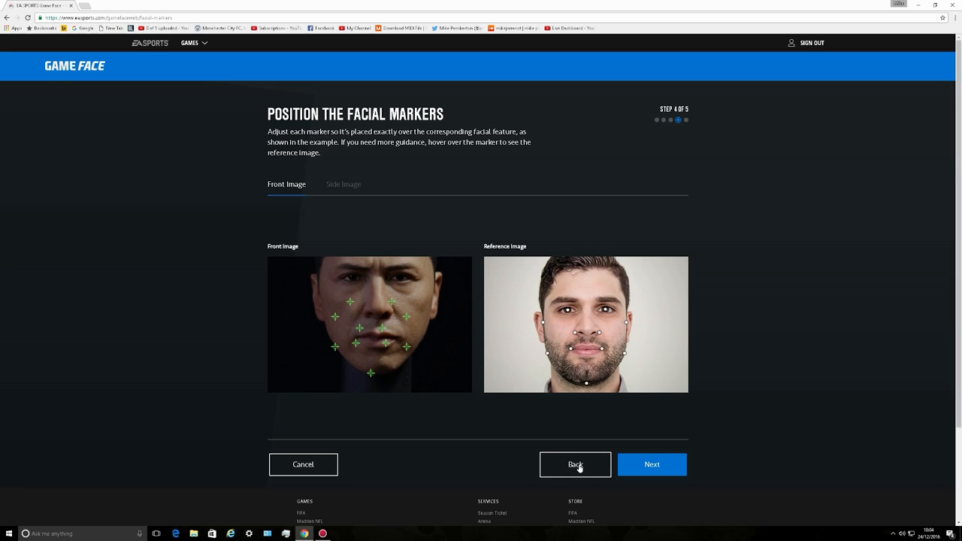
left_click(575, 464)
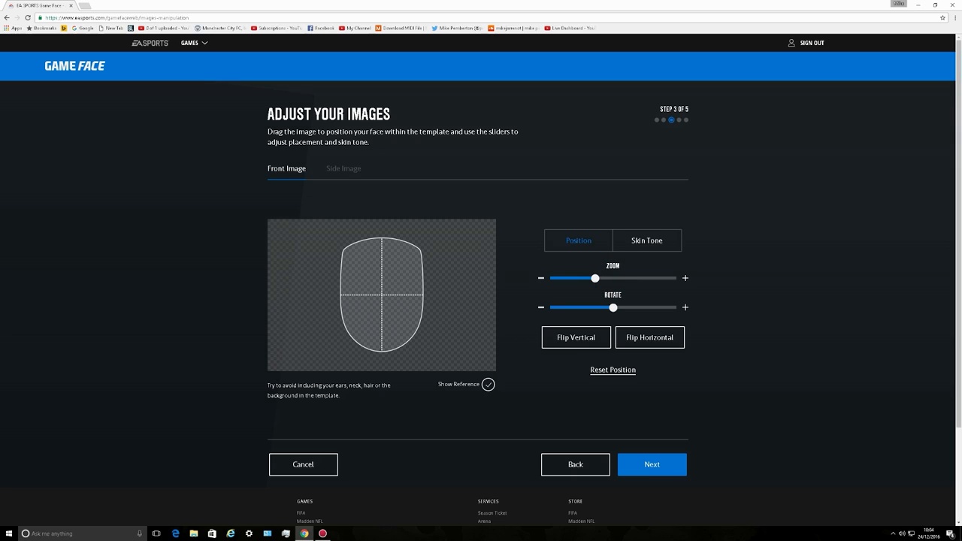
left_click(651, 463)
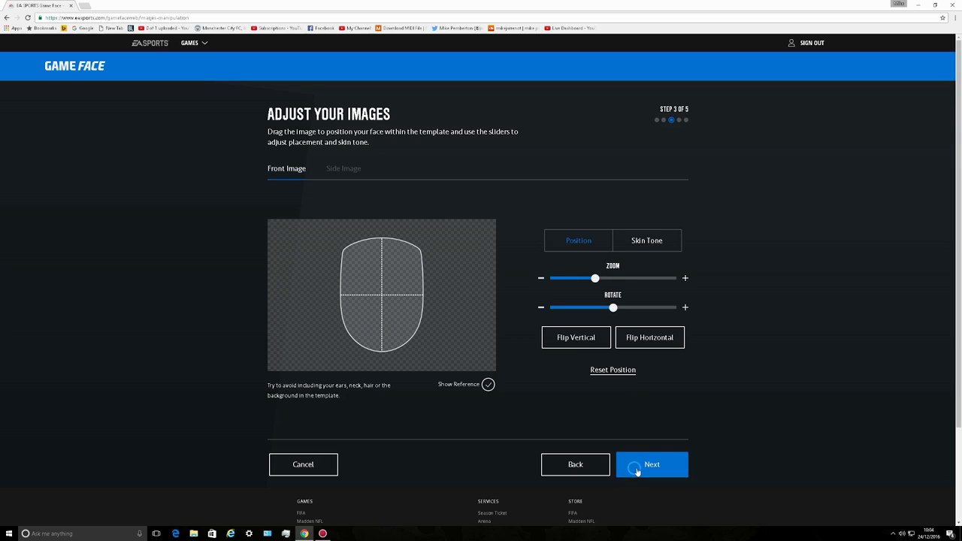
Place the green markers on the front photo's facial features and reach Generate Game Face
left_click(653, 464)
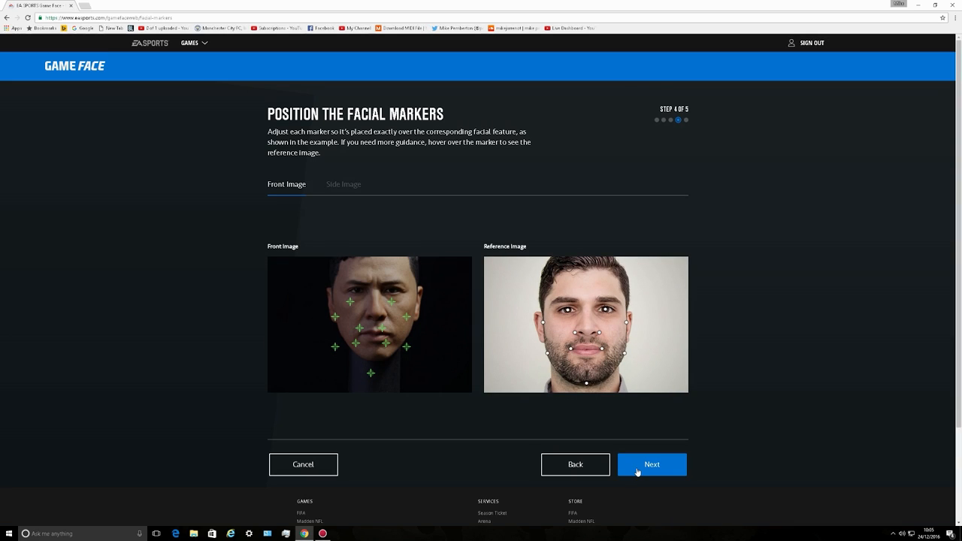
mouse_move(626, 433)
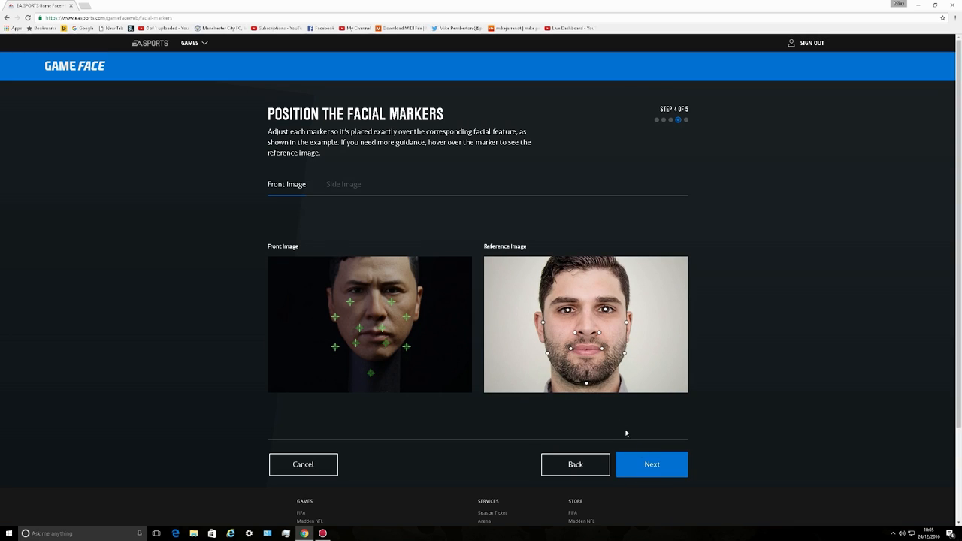
mouse_move(352, 304)
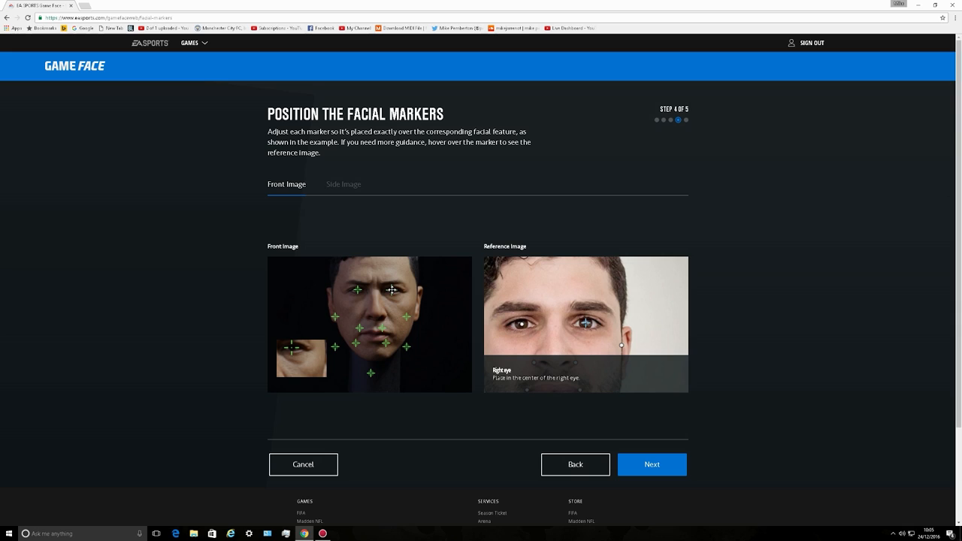
mouse_move(415, 310)
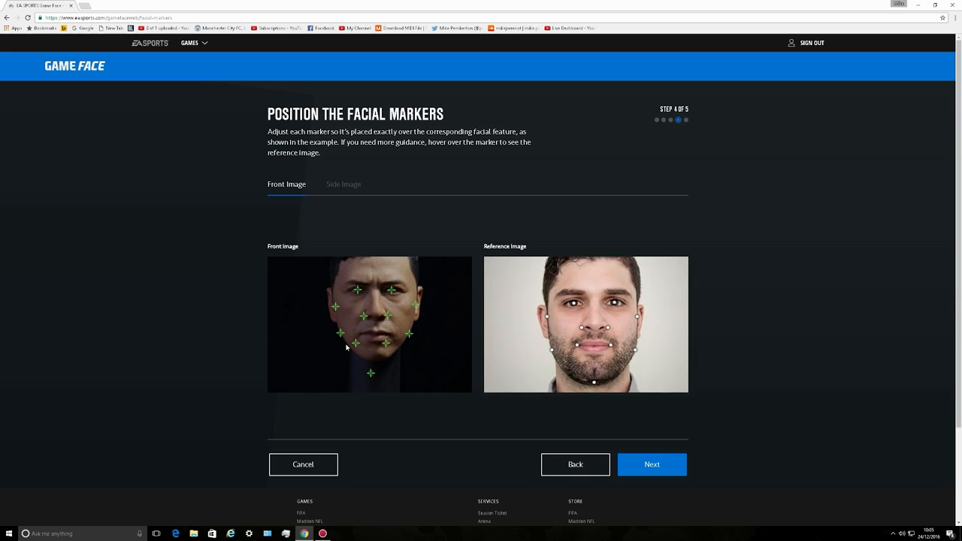
mouse_move(358, 333)
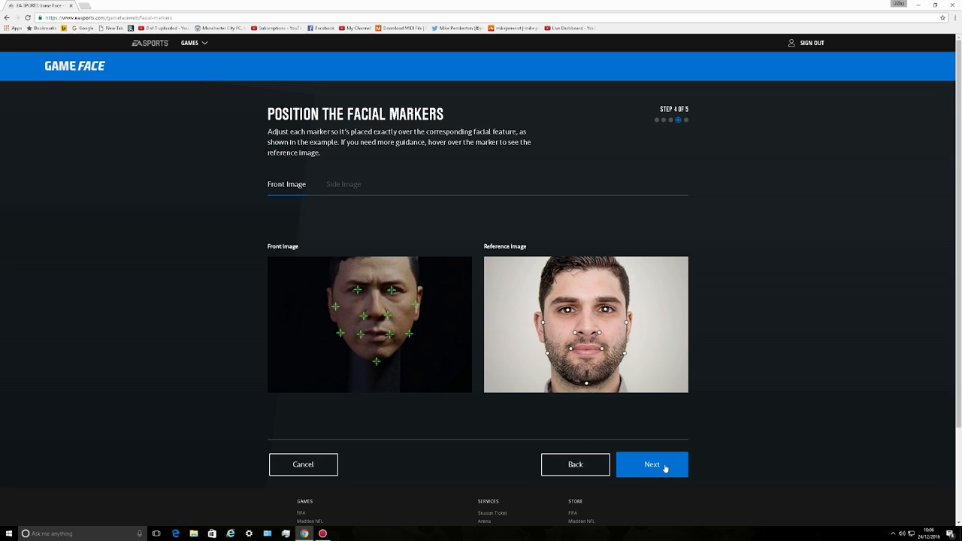
left_click(653, 465)
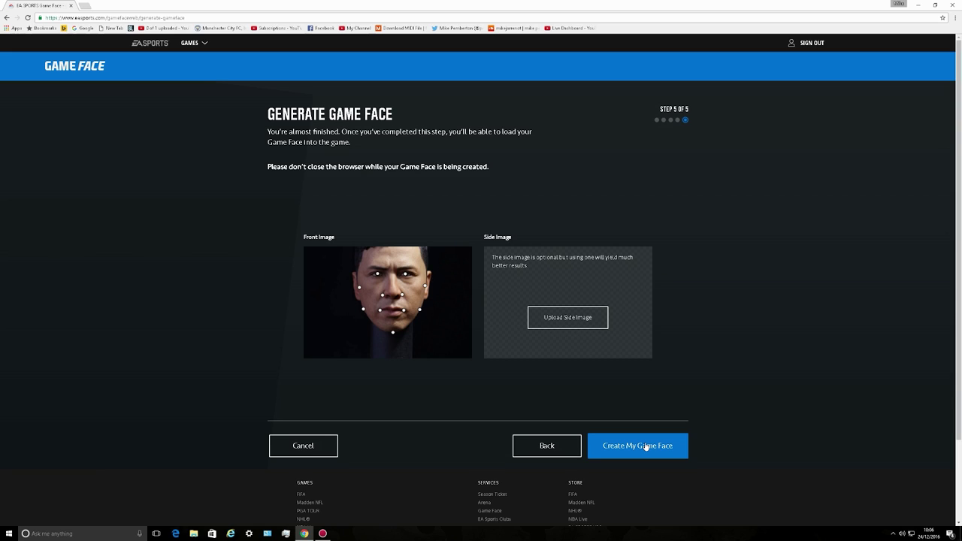
Start Create My Game Face so the face begins generating
left_click(638, 445)
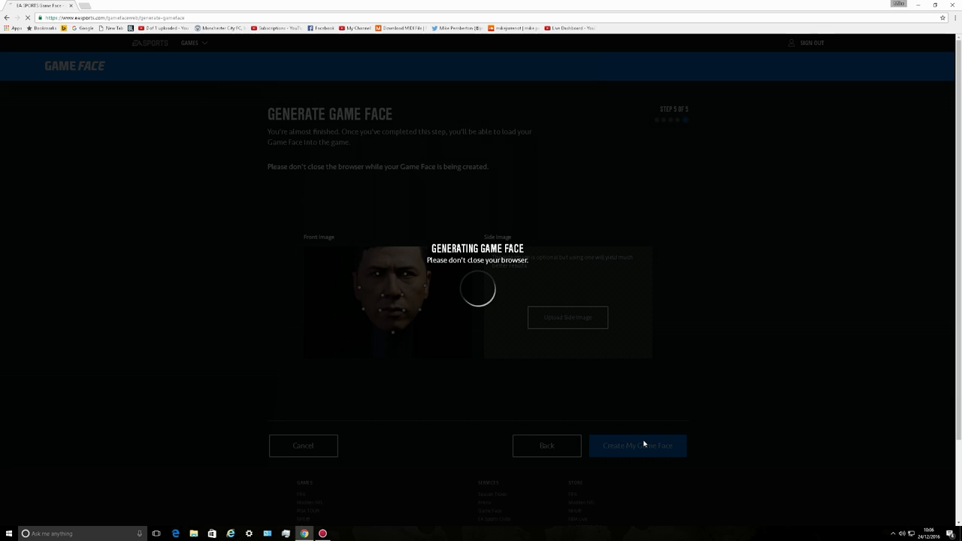
left_click(638, 445)
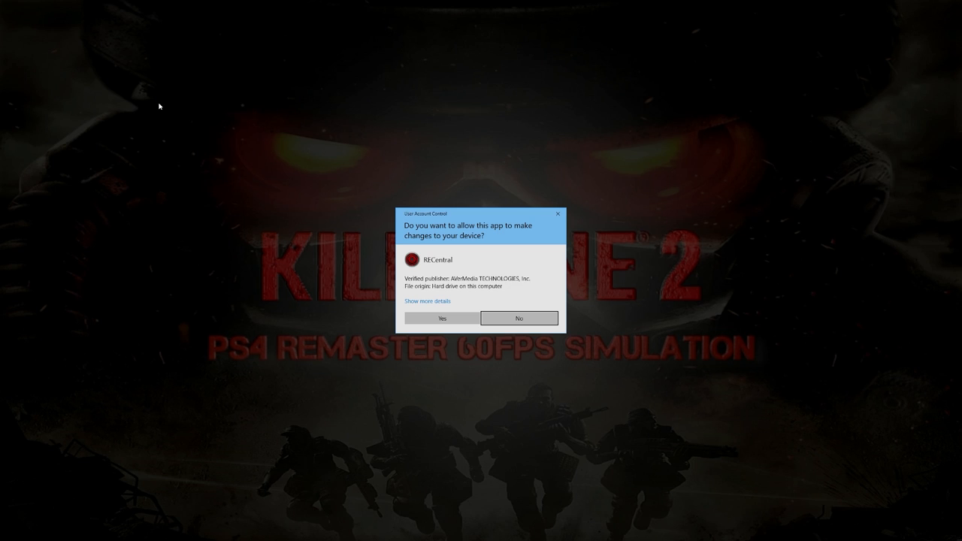
Allow the capture app to make changes so Action! opens over the desktop
left_click(442, 319)
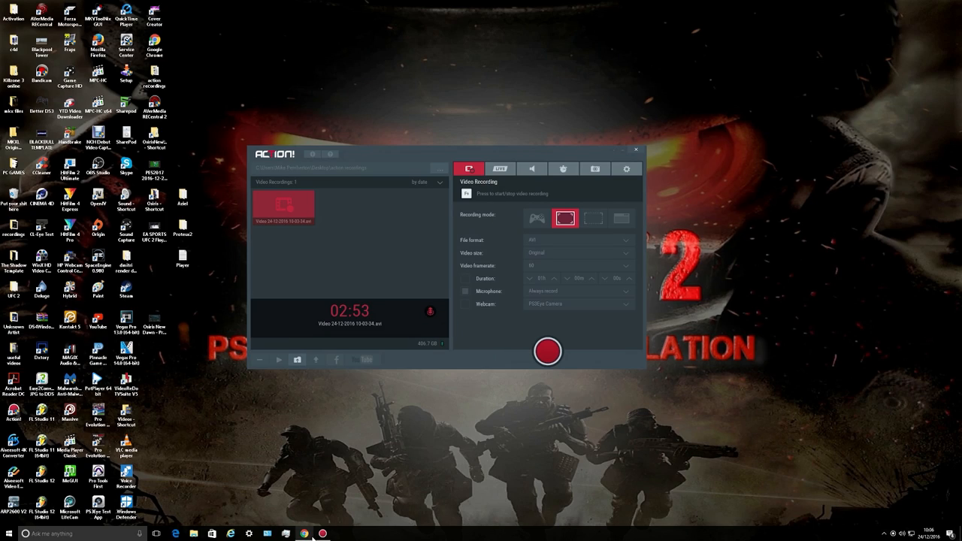
mouse_move(343, 472)
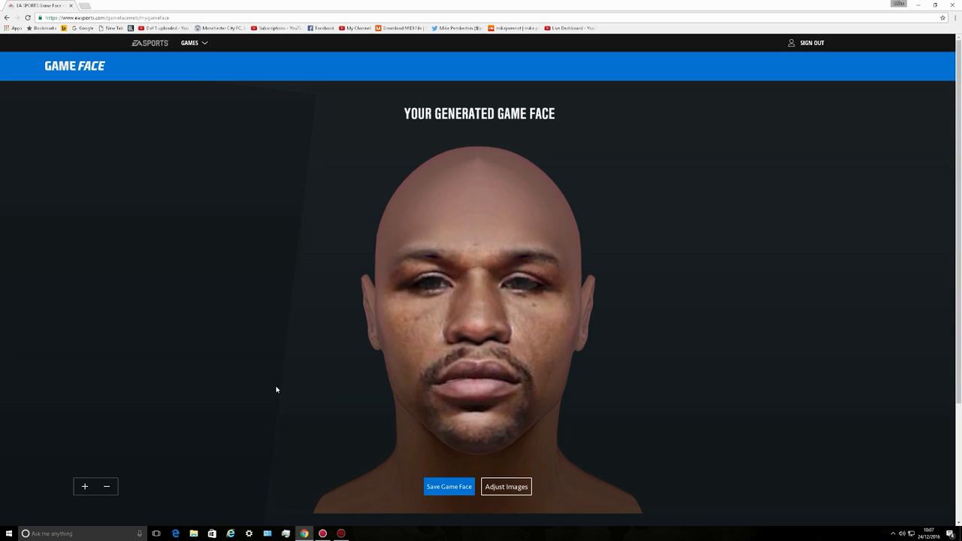
mouse_move(506, 488)
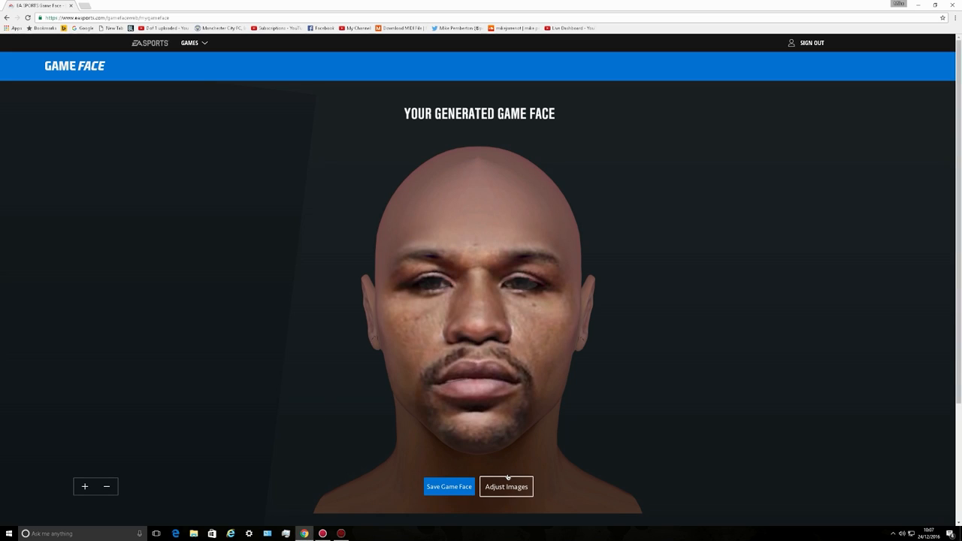
mouse_move(530, 337)
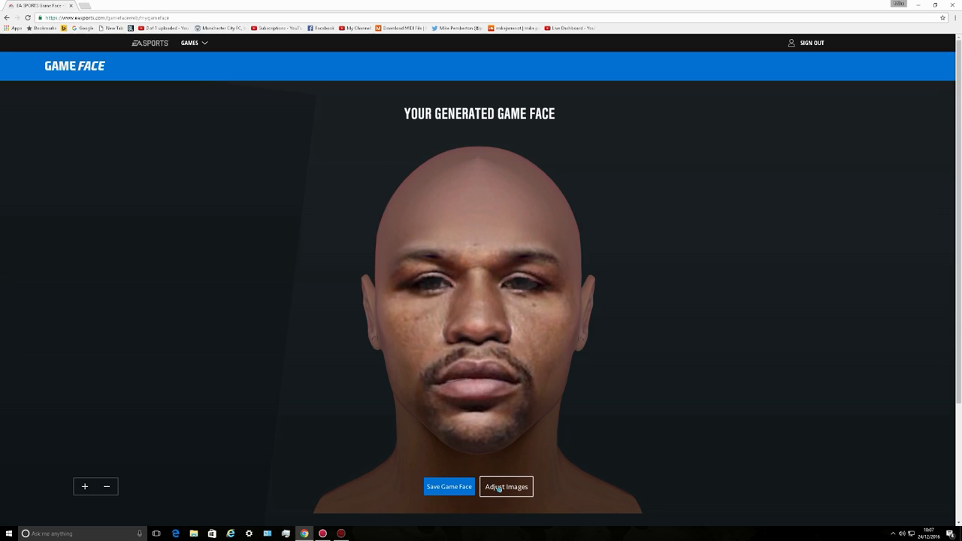
Go back from the generated face through Adjust Images to the photo upload's side photo section
left_click(505, 487)
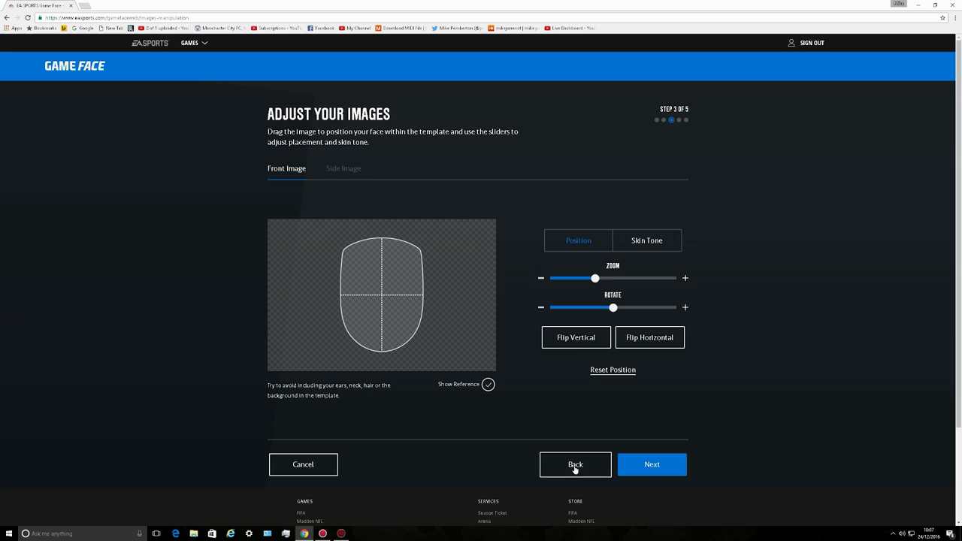
left_click(575, 464)
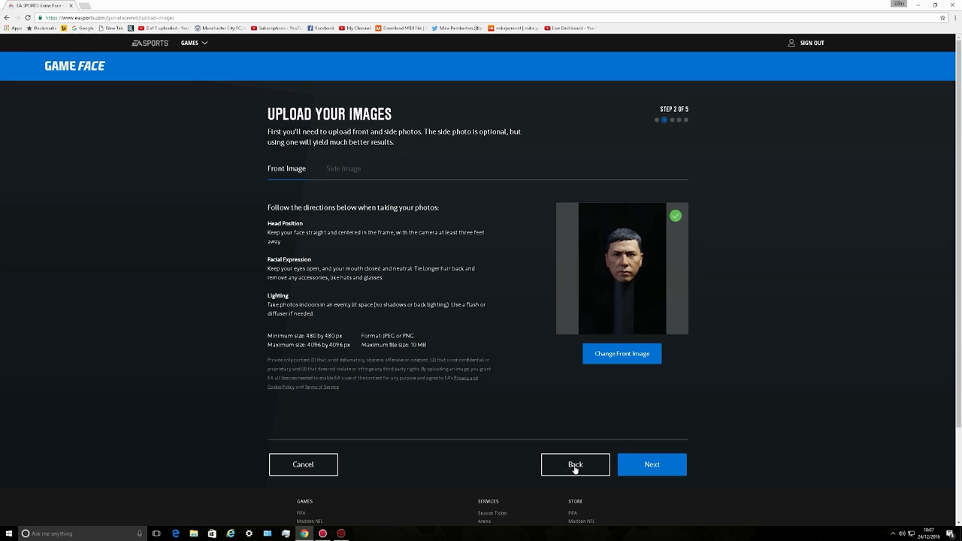
left_click(342, 169)
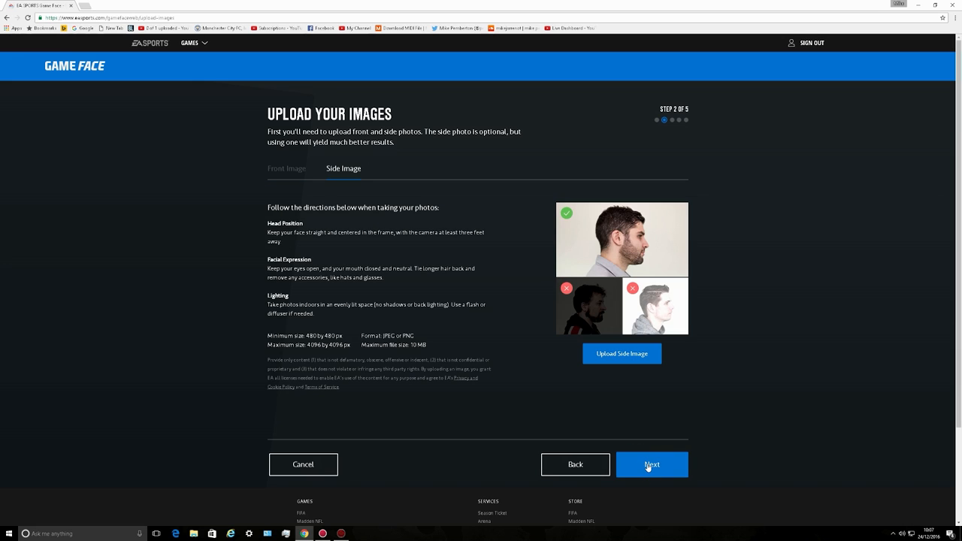
Advance through Adjust Images and Facial Markers to the Generate Game Face step
left_click(653, 463)
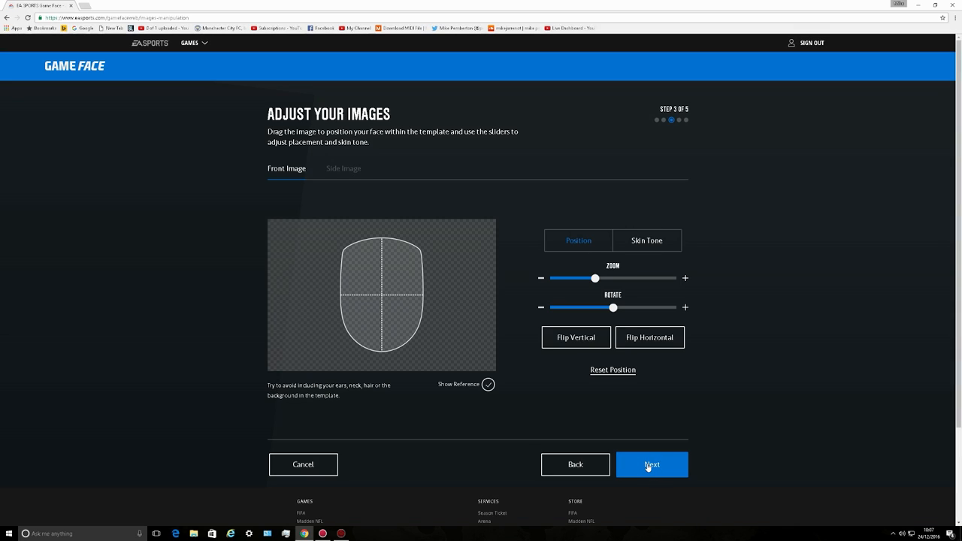
left_click(653, 464)
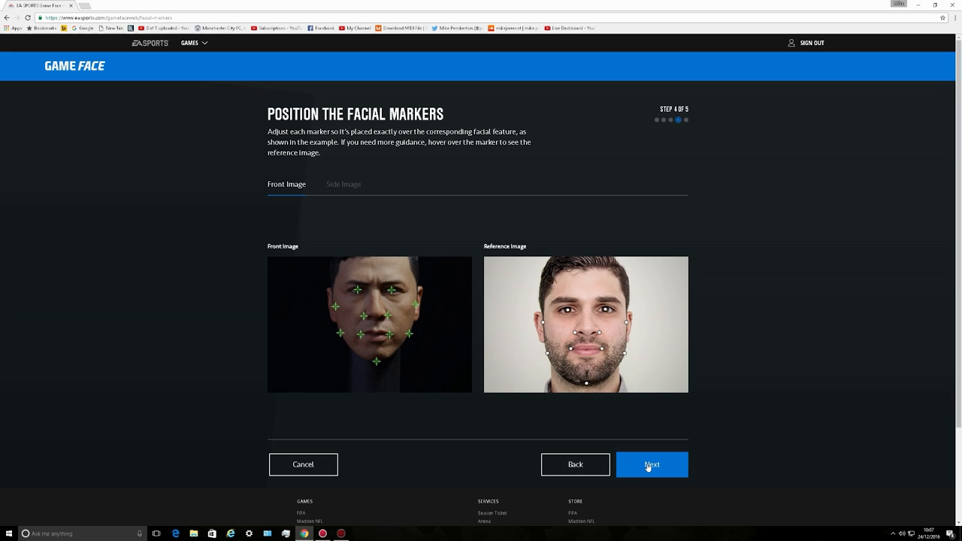
left_click(653, 465)
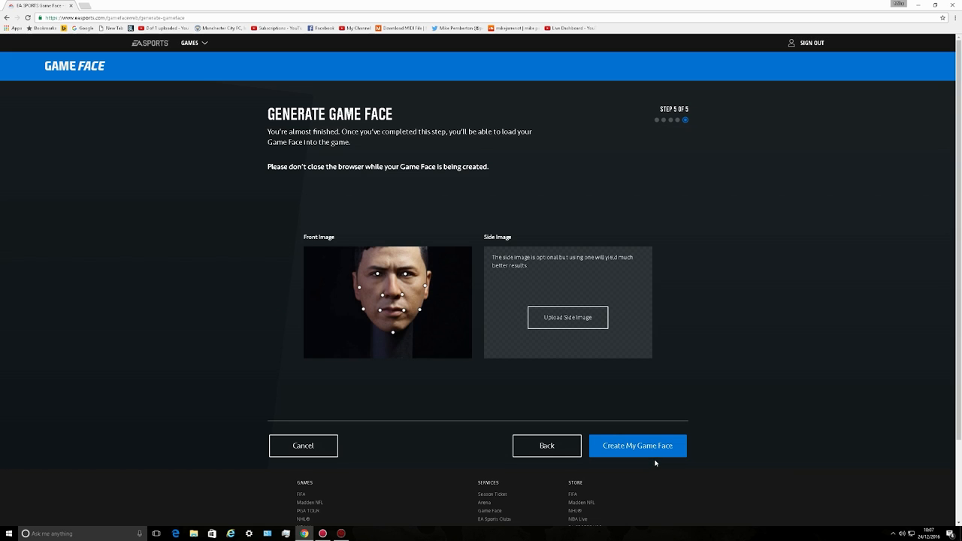
Run Create My Game Face and wait for the new 3D face to finish generating
left_click(638, 445)
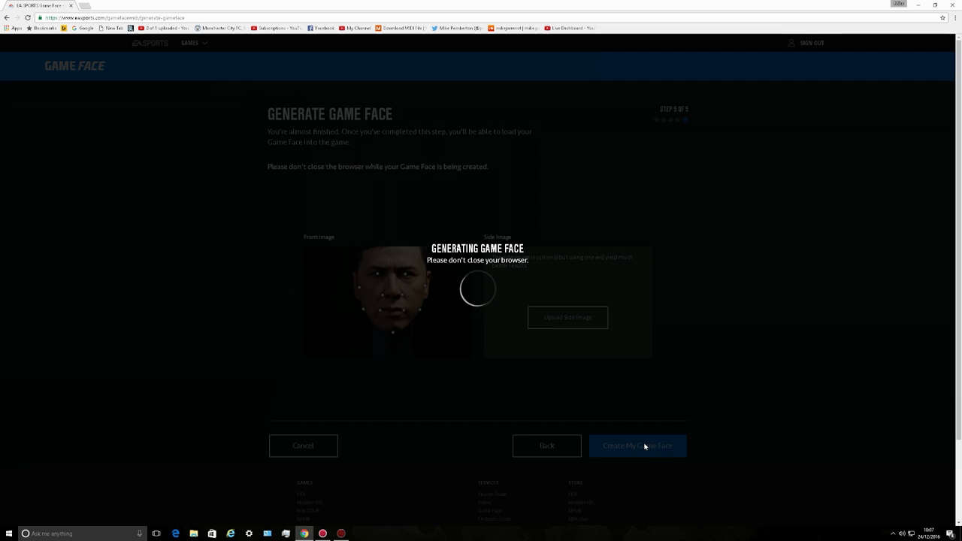
left_click(637, 445)
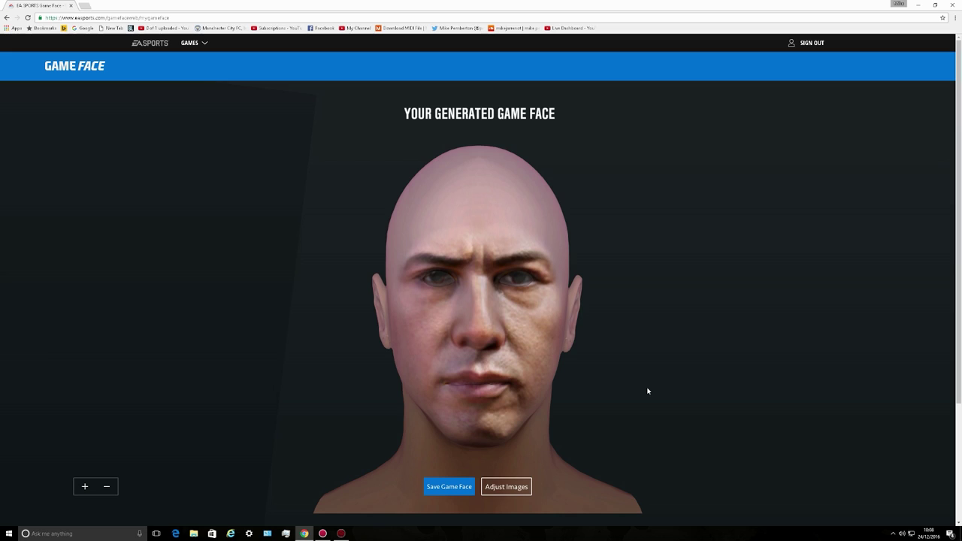
mouse_move(340, 535)
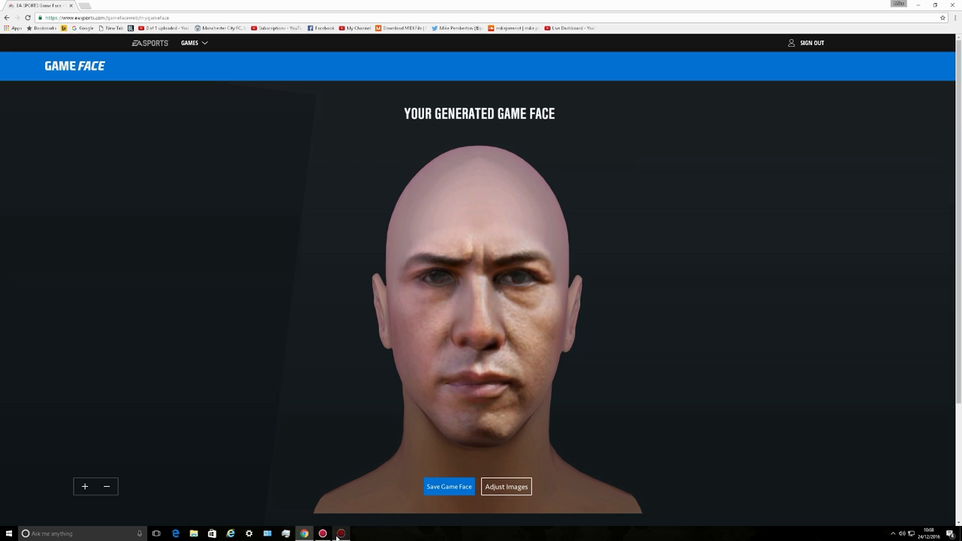
Bring RECentral forward and navigate UFC 2 Create Fighter to Appearance > Head > Game Face
left_click(341, 534)
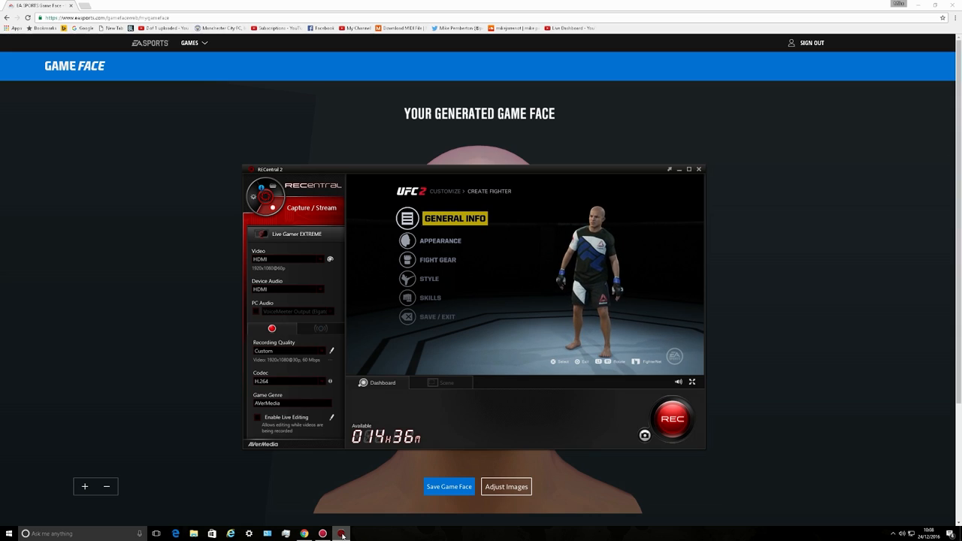
left_click(439, 241)
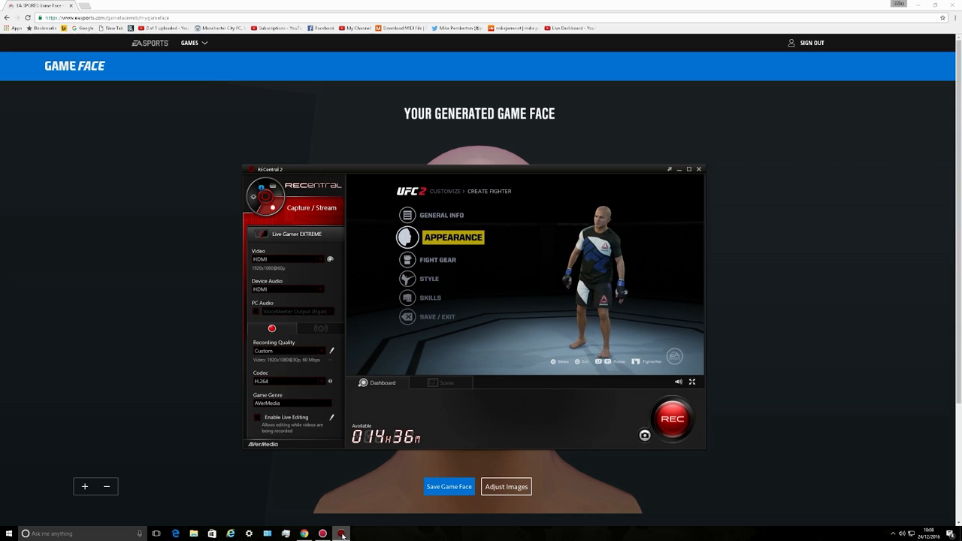
left_click(455, 238)
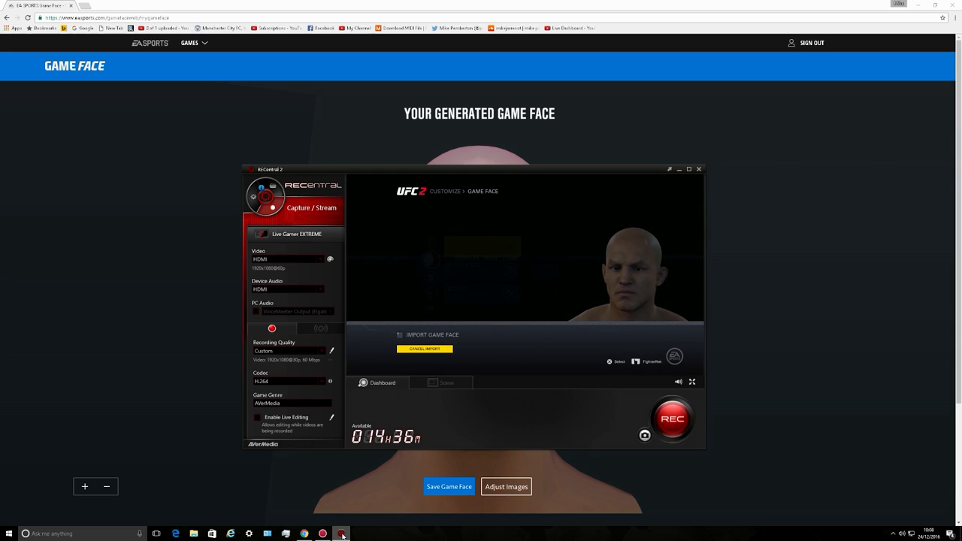
left_click(424, 349)
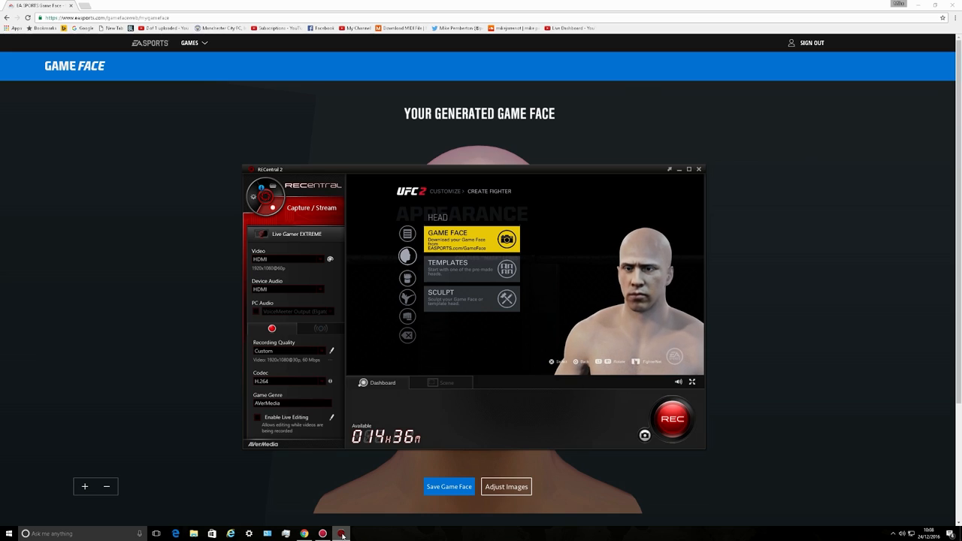